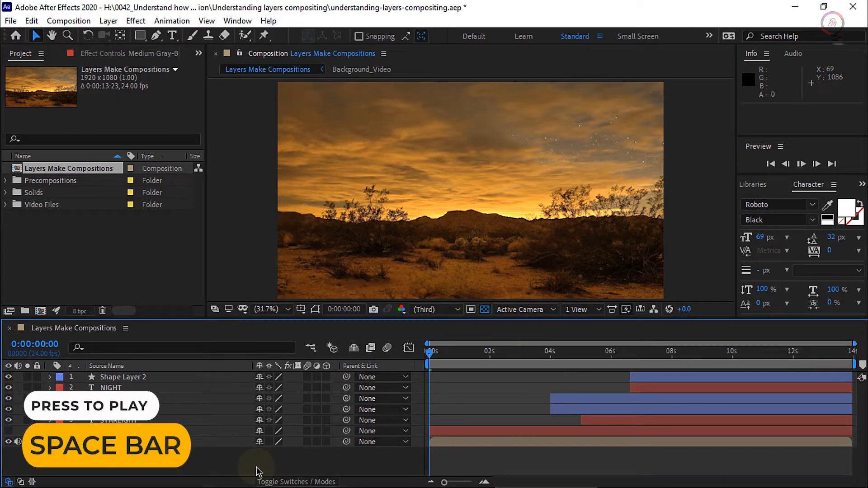
Play the composition preview and stop it at about 0:00:07:12
key(space)
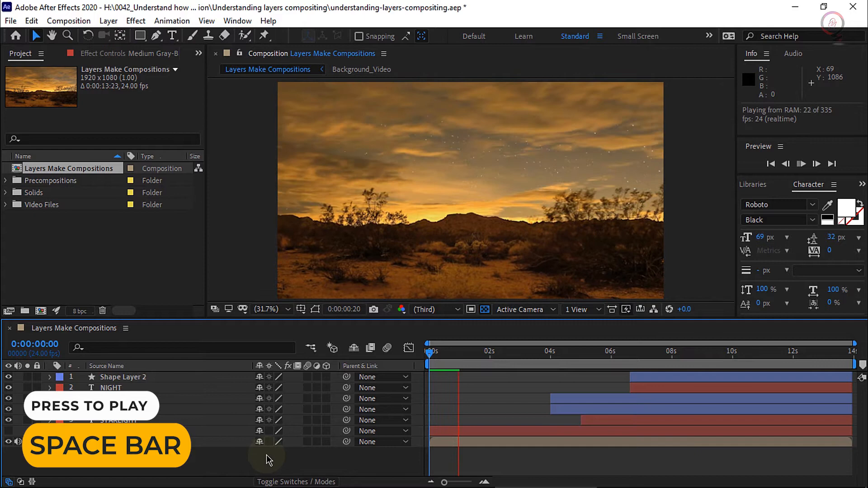
key(space)
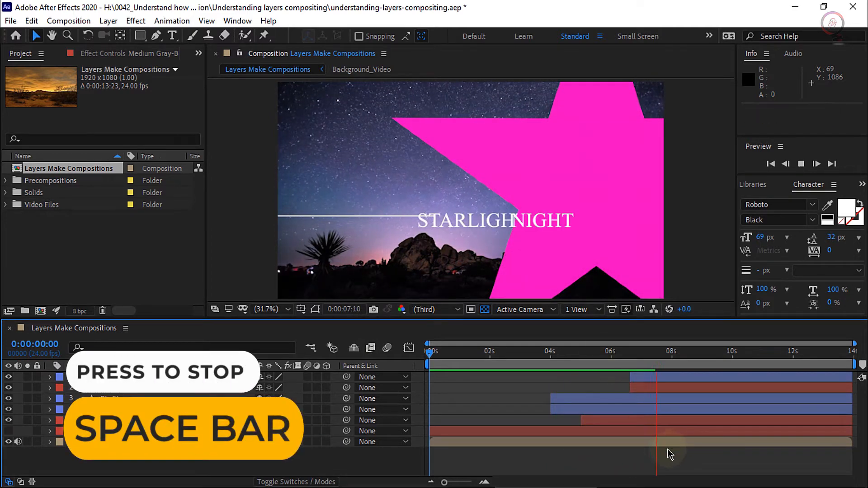
key(space)
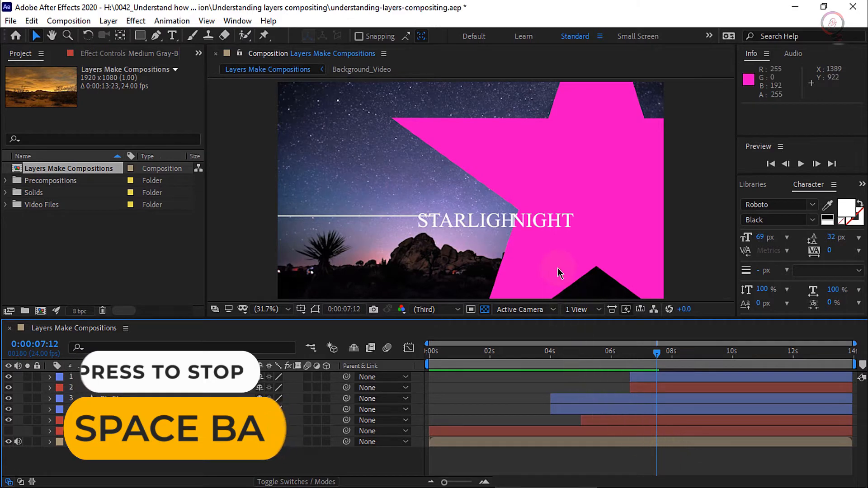
key(space)
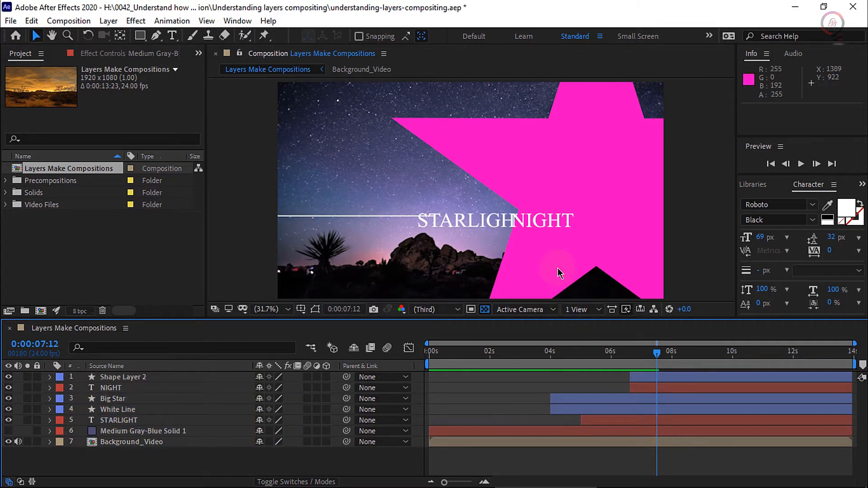
mouse_move(653, 299)
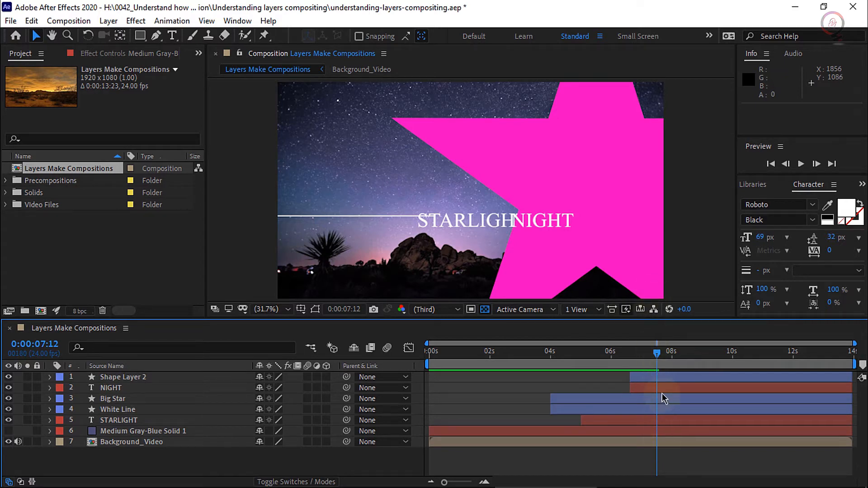
mouse_move(613, 253)
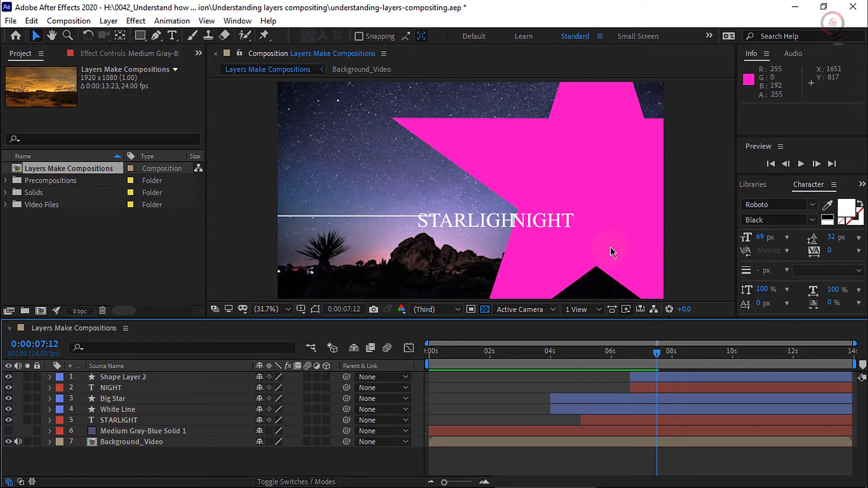
mouse_move(594, 185)
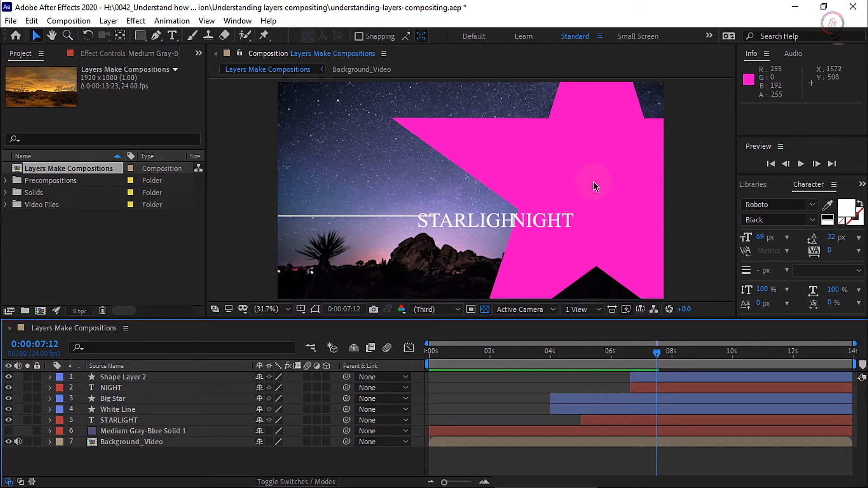
mouse_move(587, 138)
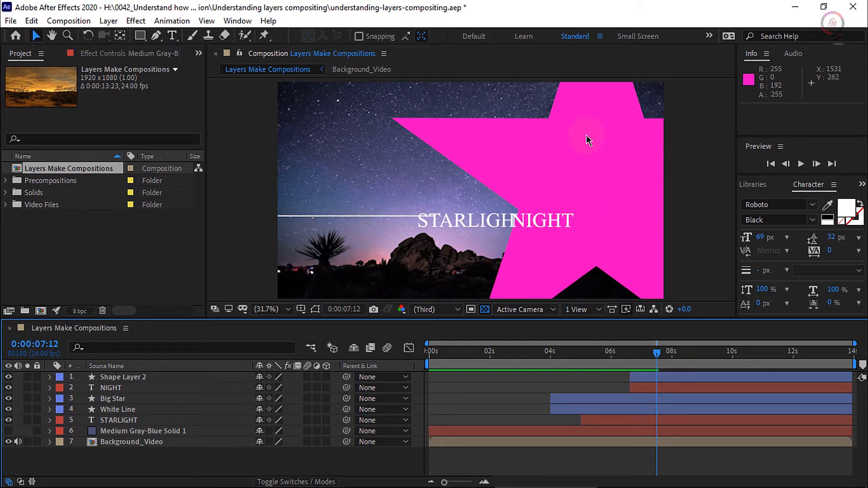
mouse_move(443, 194)
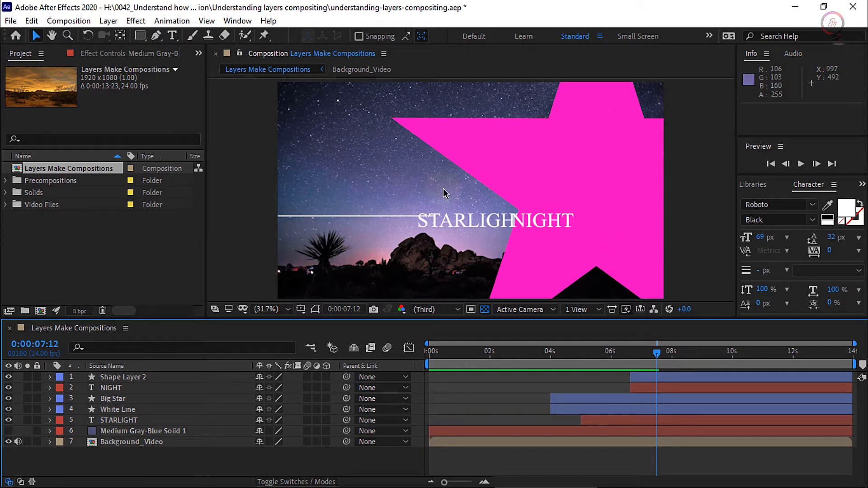
mouse_move(409, 179)
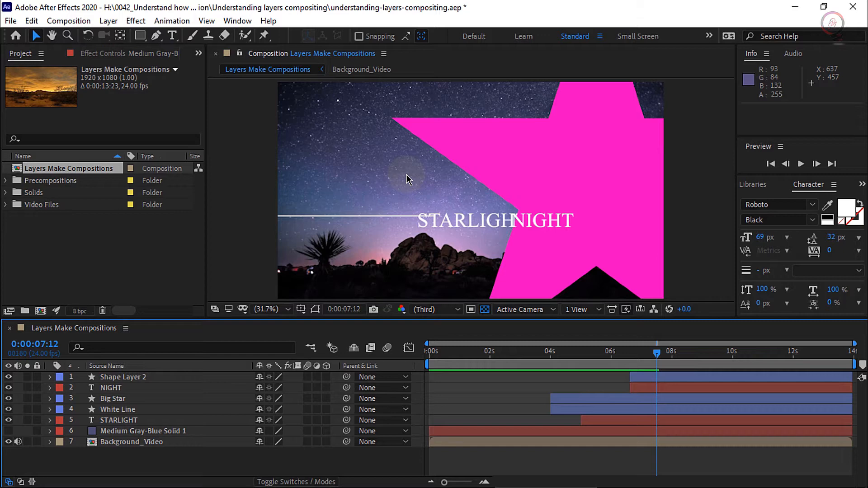
mouse_move(82, 404)
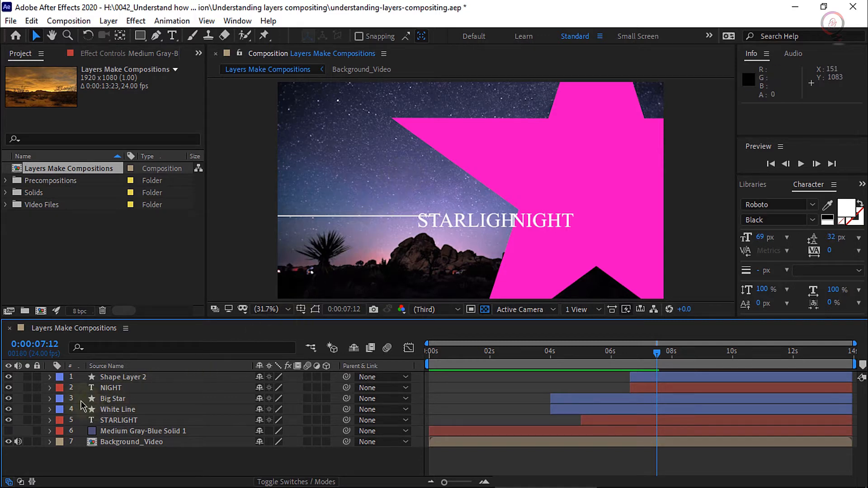
mouse_move(123, 395)
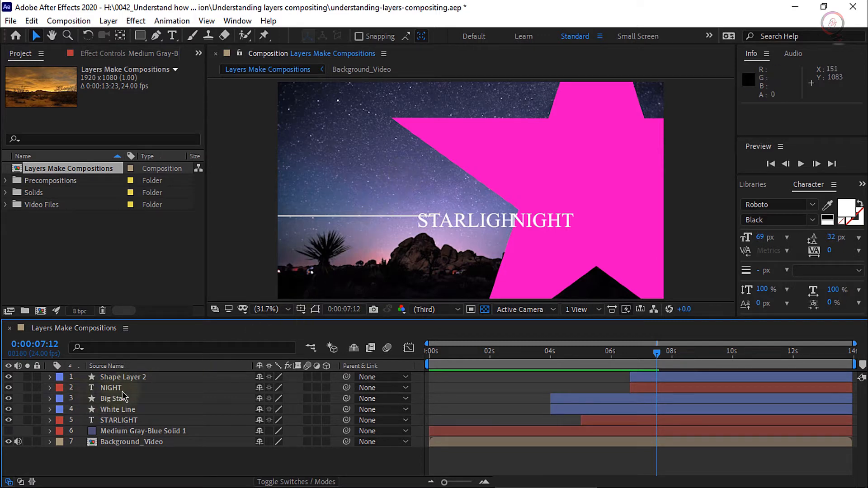
Select the Big Star layer and expand it to reveal Contents and Transform
click(112, 399)
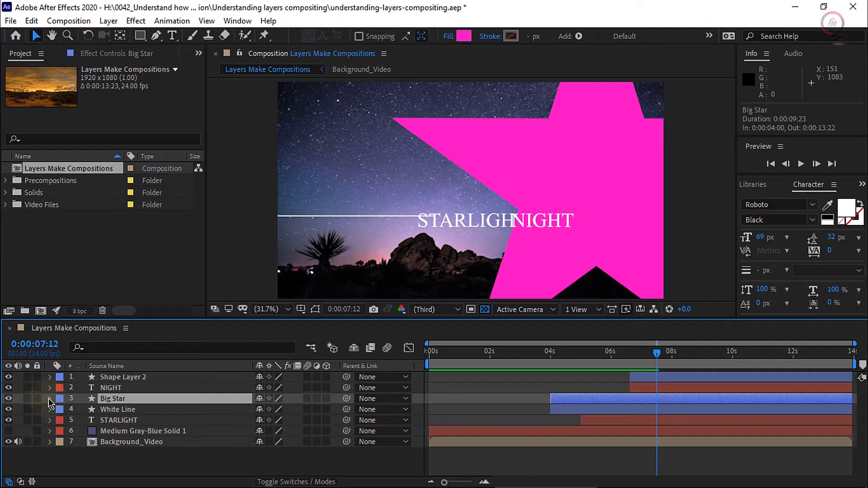
click(49, 398)
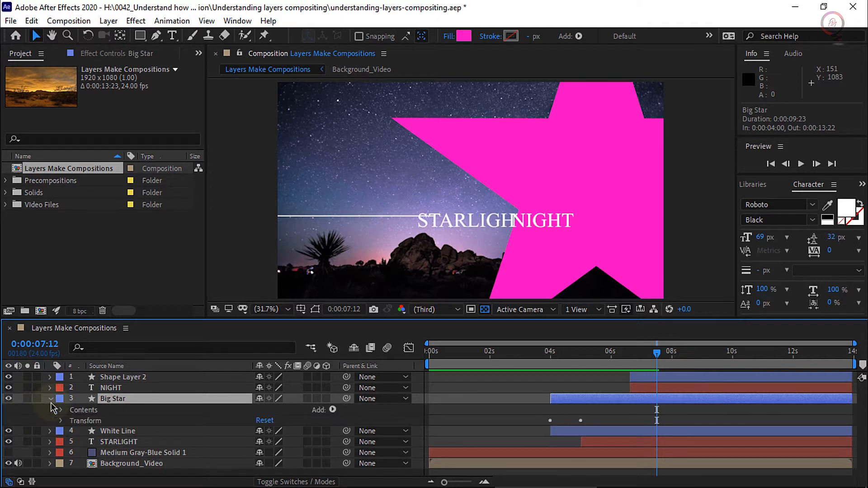
mouse_move(59, 421)
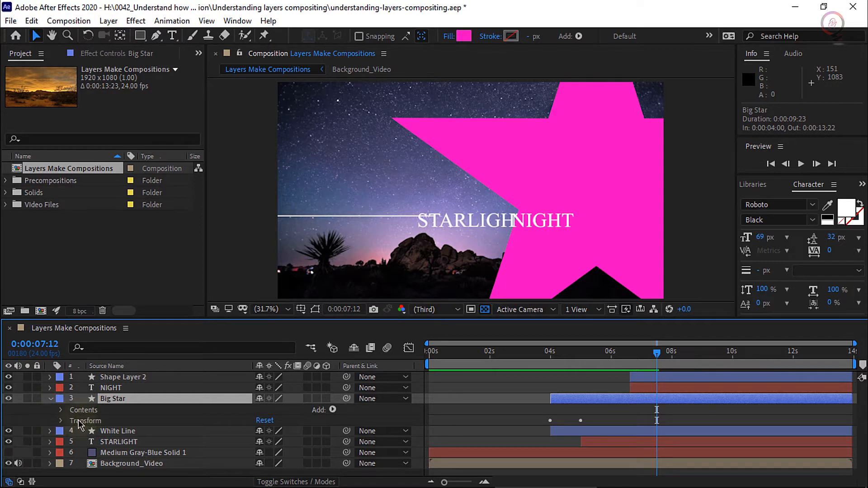
mouse_move(109, 426)
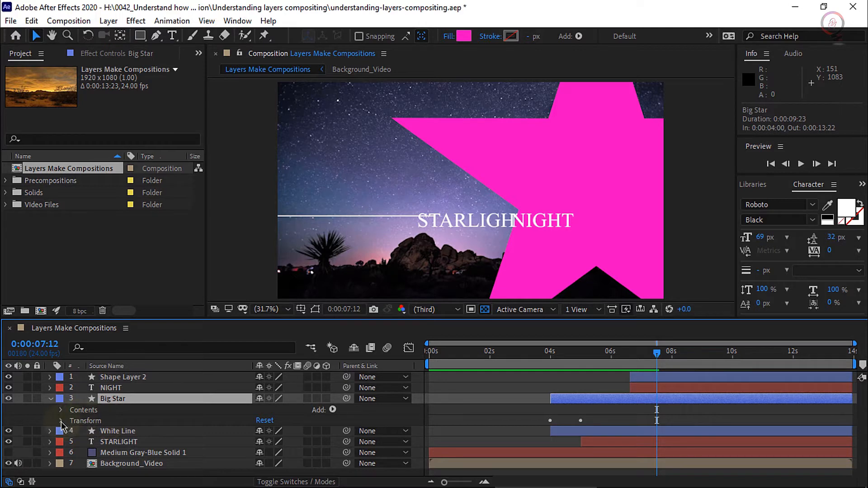
Expand Big Star's Transform group to show Anchor Point, Position, Scale, Rotation and Opacity
click(59, 421)
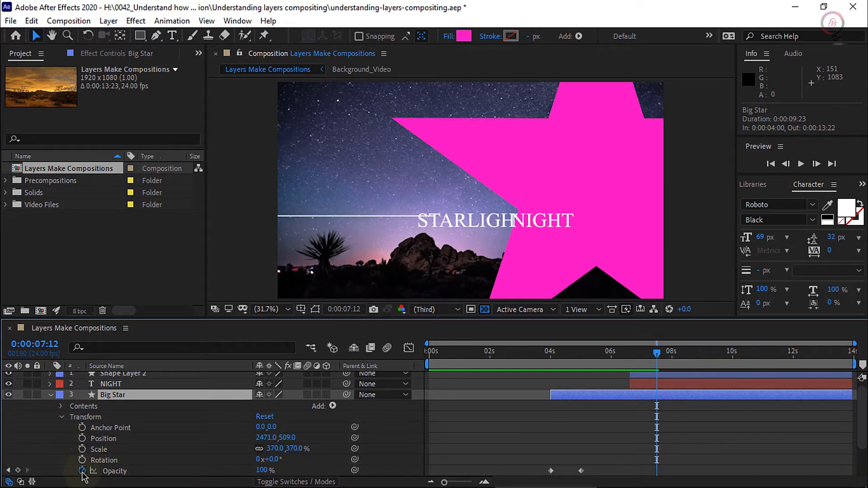
mouse_move(564, 472)
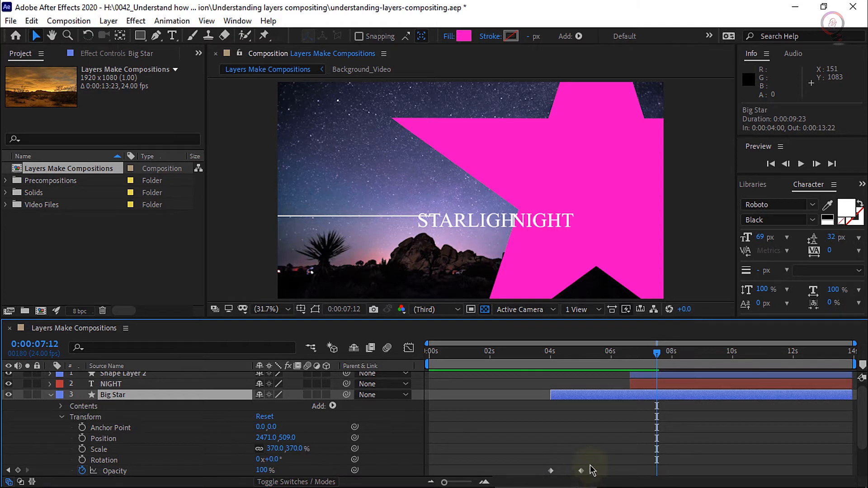
mouse_move(591, 460)
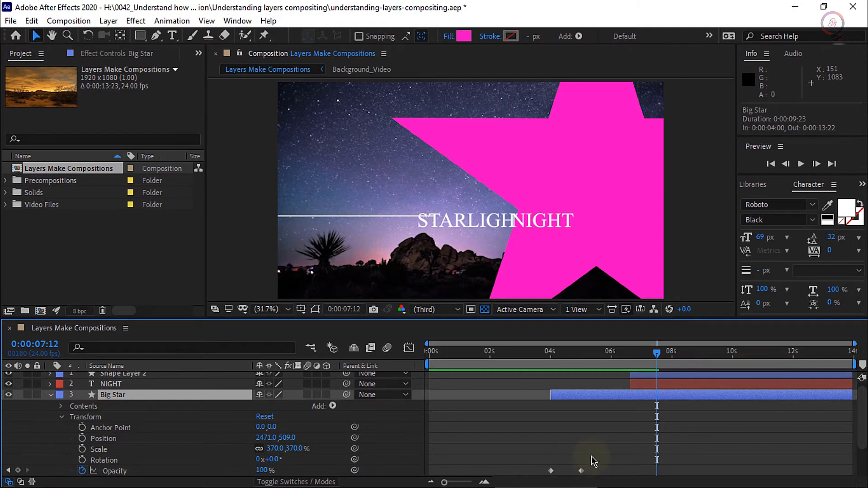
mouse_move(602, 441)
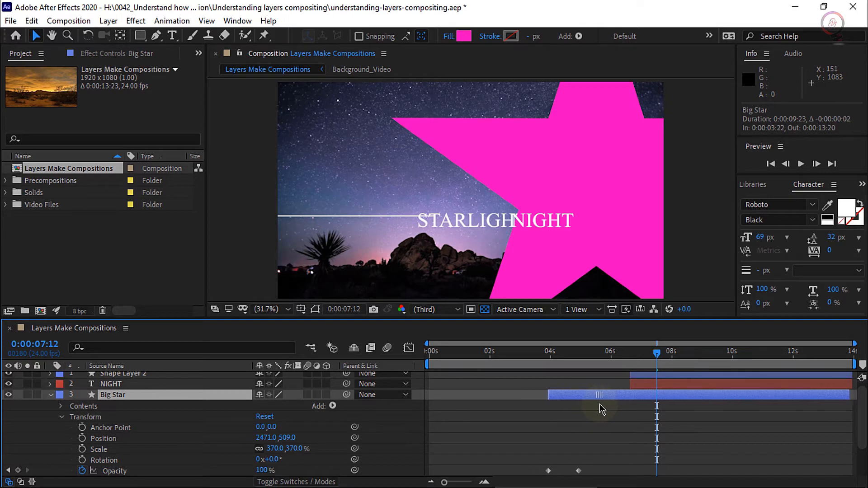
Undo with Ctrl+Z so Big Star returns to its 4-second start
key(ctrl+z)
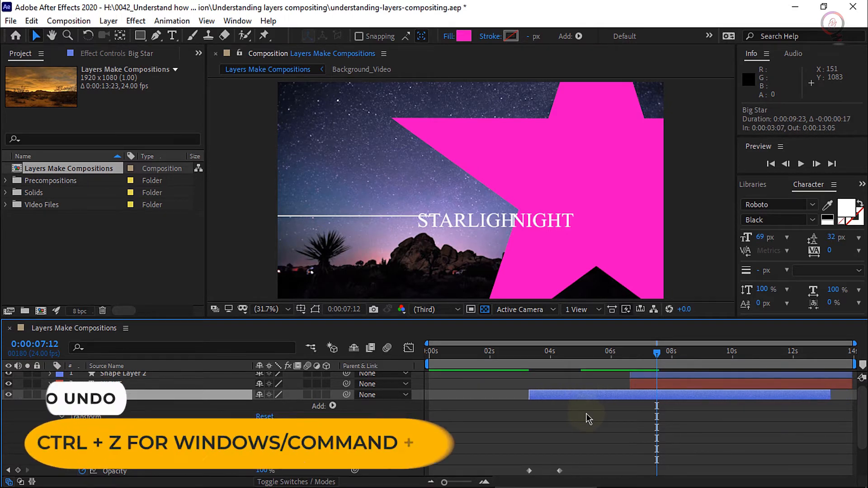
key(ctrl+z)
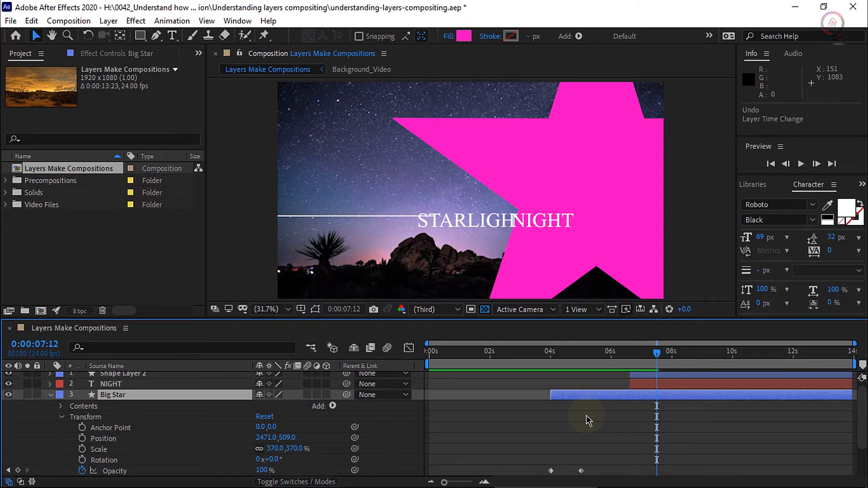
mouse_move(311, 402)
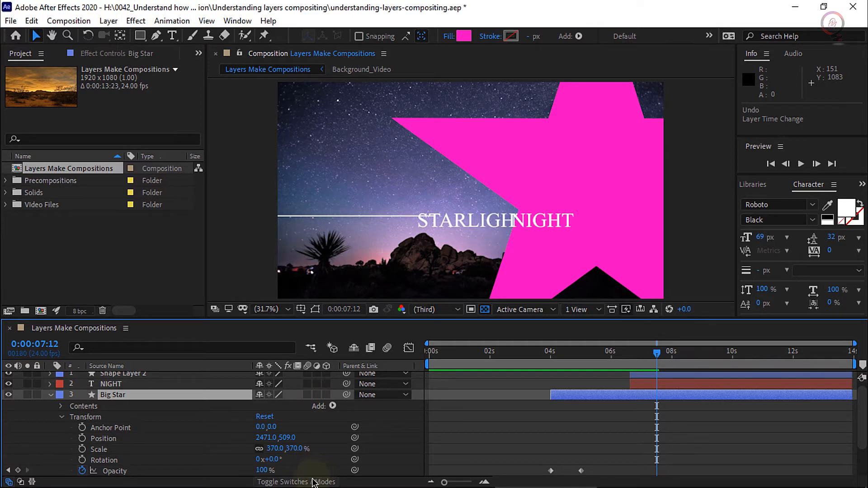
Show the Mode column and set Big Star's blend mode to Multiply
click(296, 482)
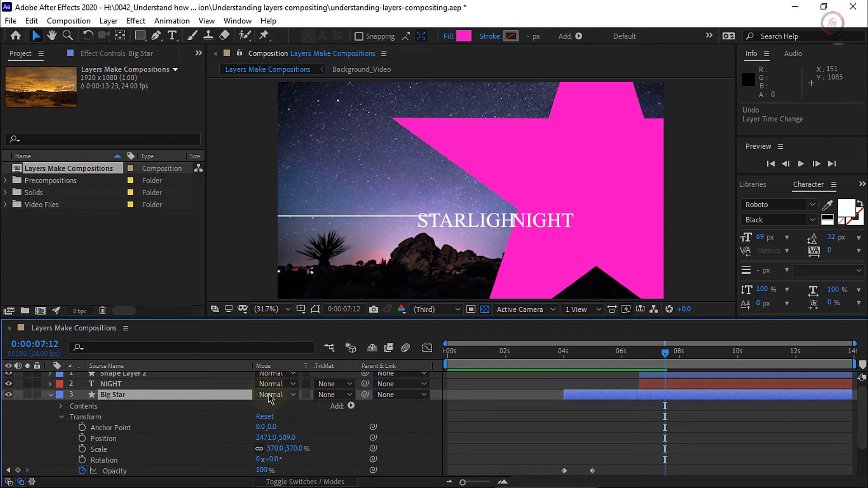
mouse_move(294, 400)
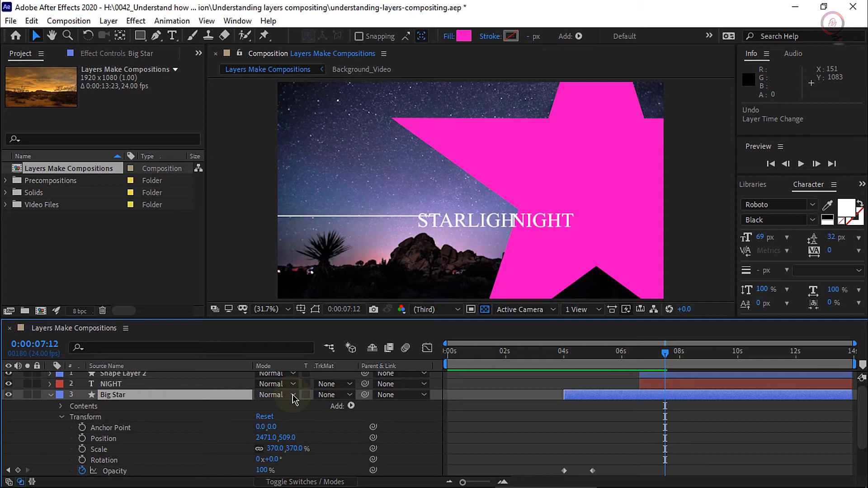
click(274, 394)
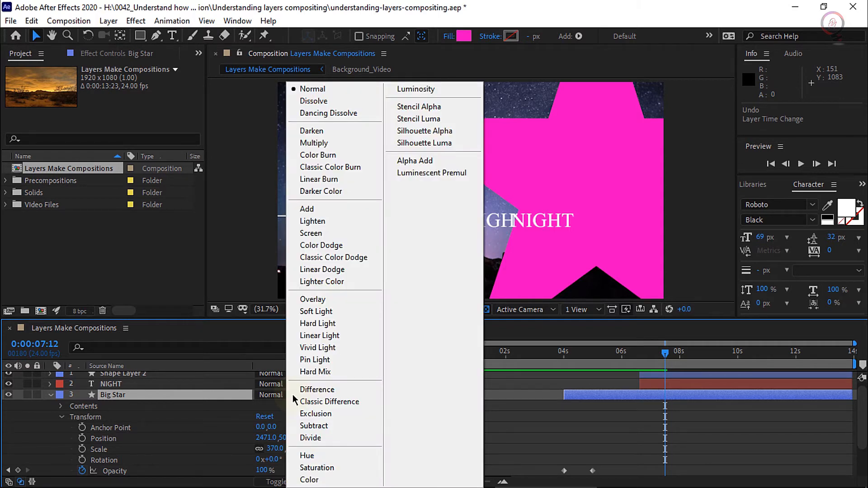
mouse_move(348, 180)
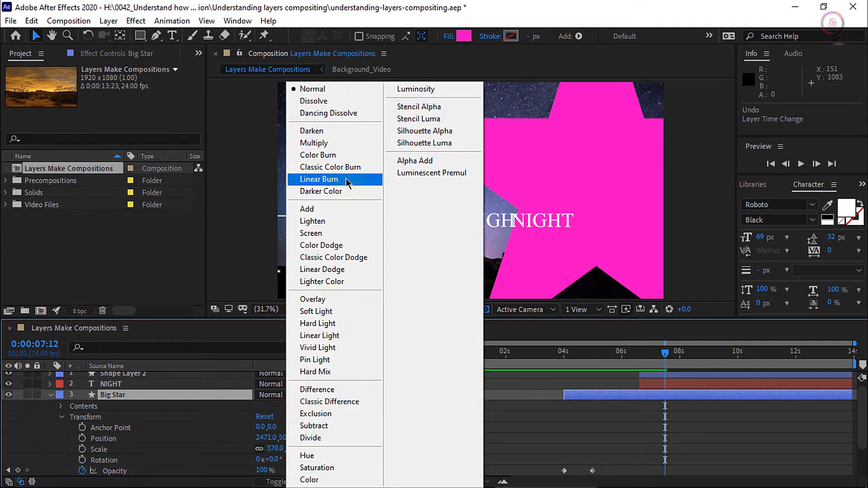
mouse_move(321, 130)
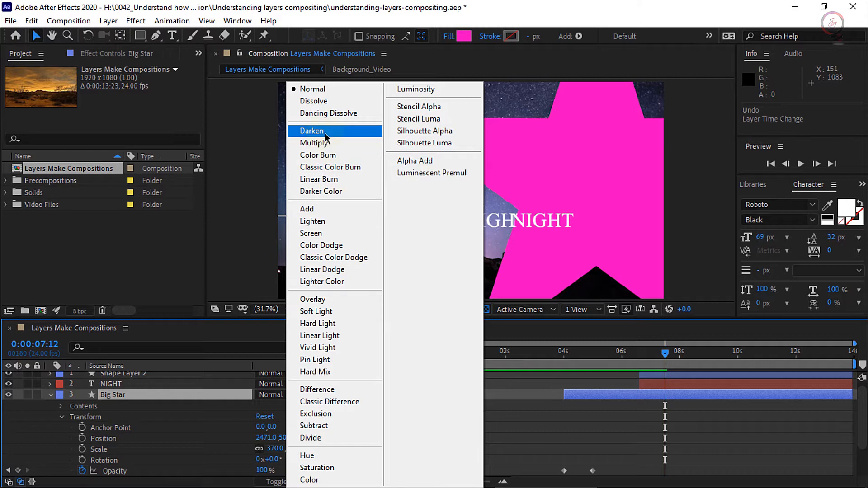
mouse_move(313, 143)
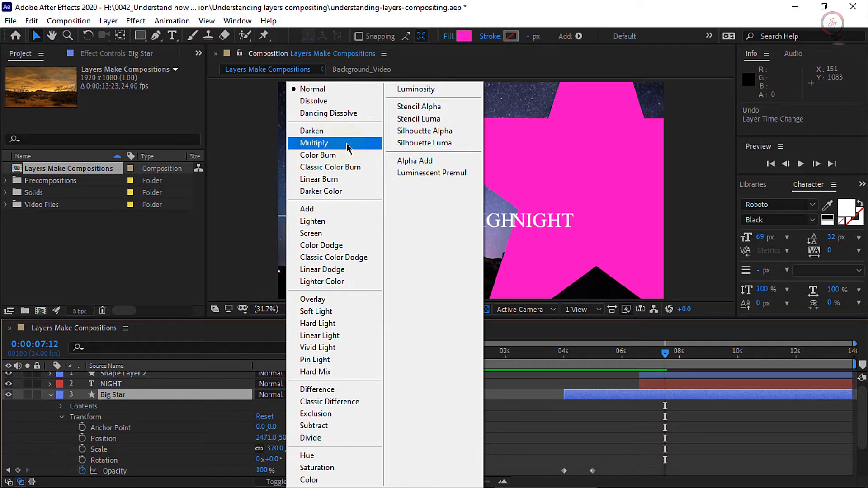
click(314, 143)
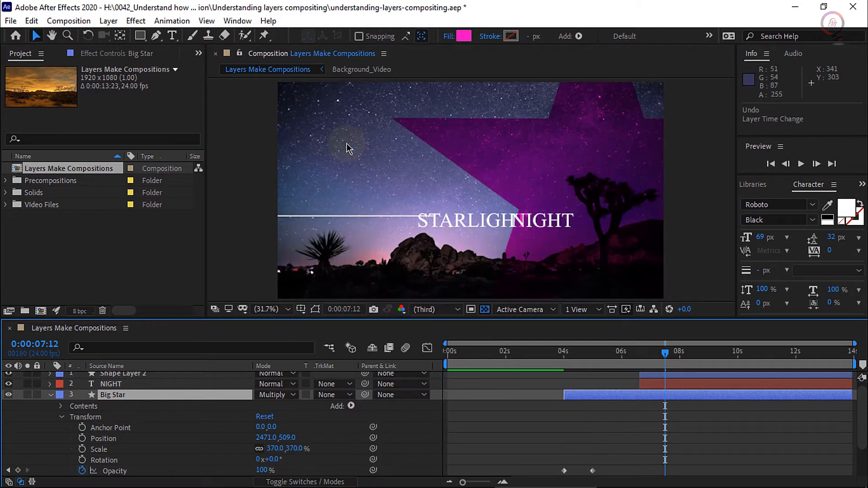
mouse_move(581, 200)
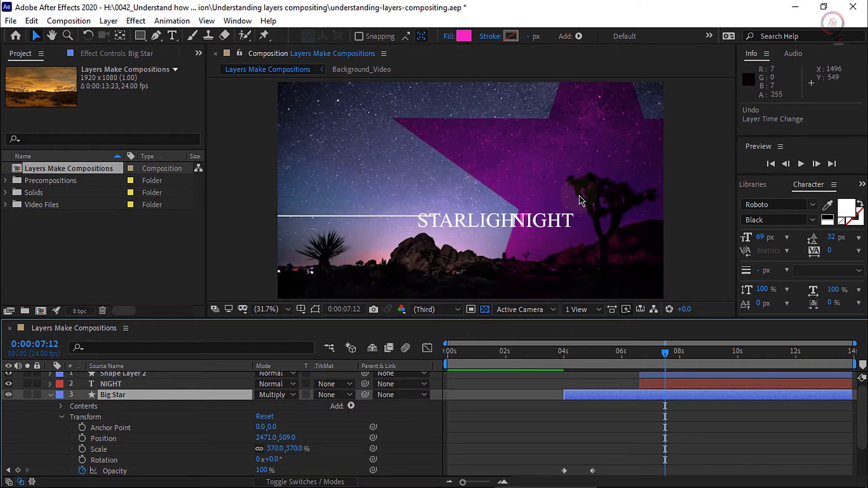
mouse_move(577, 195)
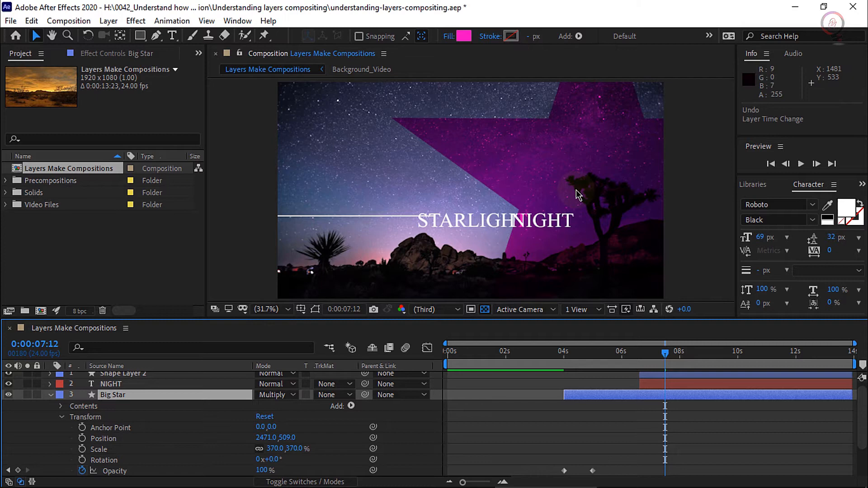
mouse_move(221, 390)
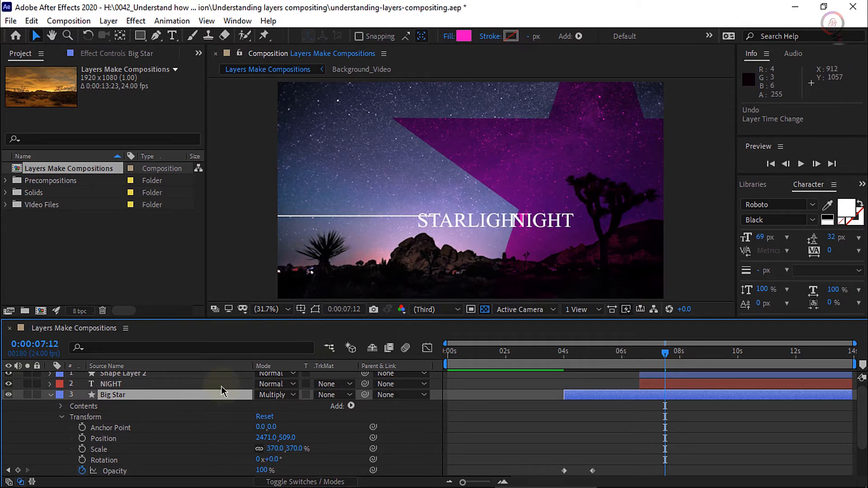
Collapse Big Star, then select Medium Gray-Blue Solid 1 and expand its Transform properties
click(49, 394)
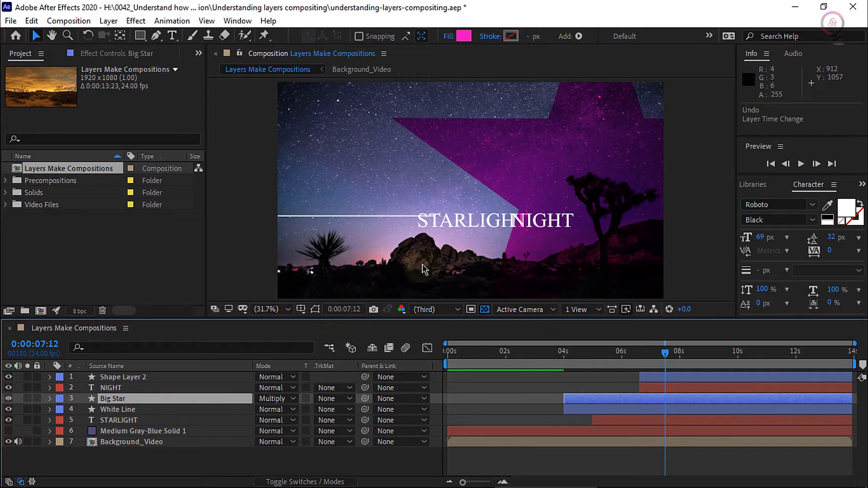
mouse_move(574, 286)
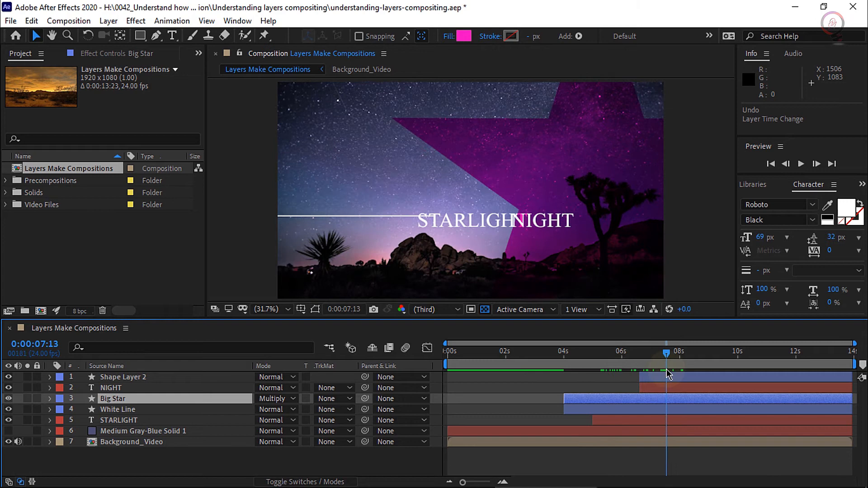
click(143, 430)
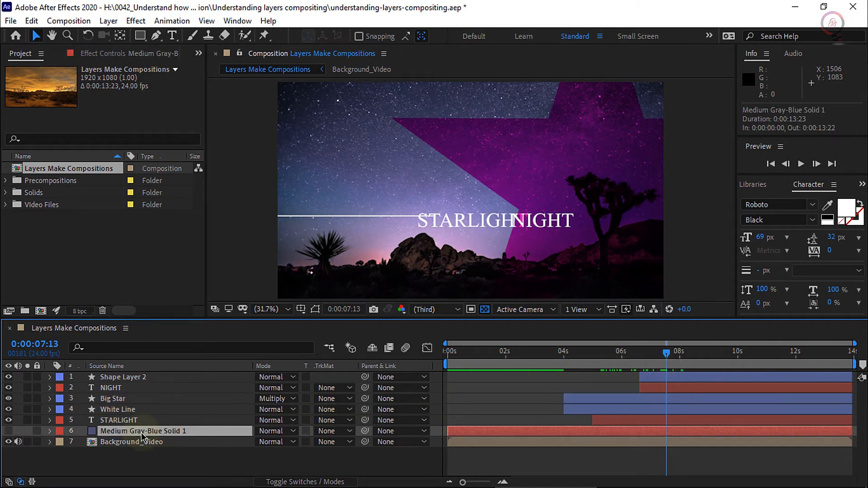
mouse_move(199, 437)
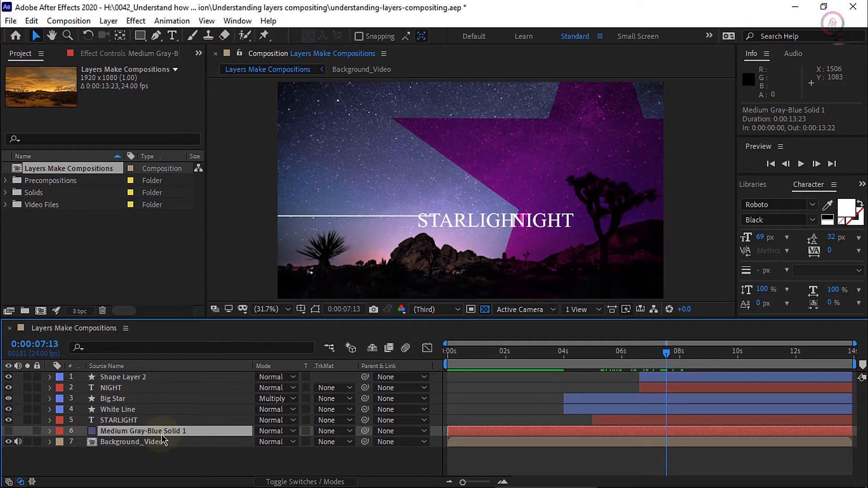
click(49, 431)
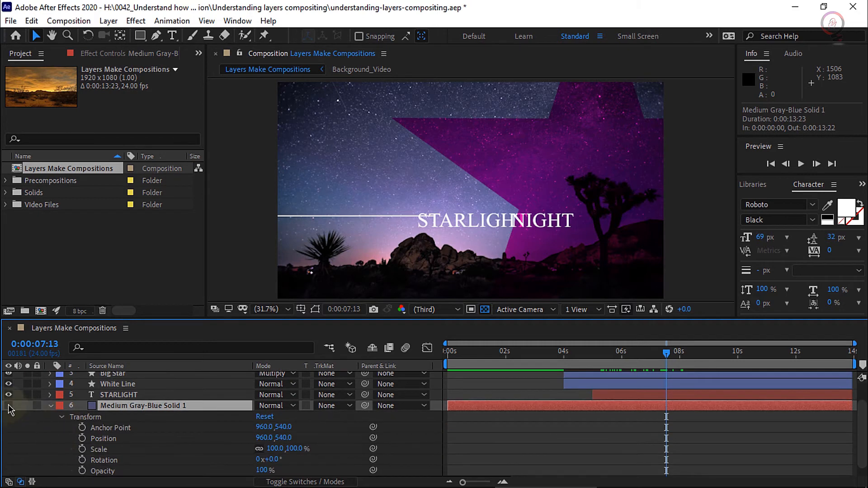
mouse_move(18, 417)
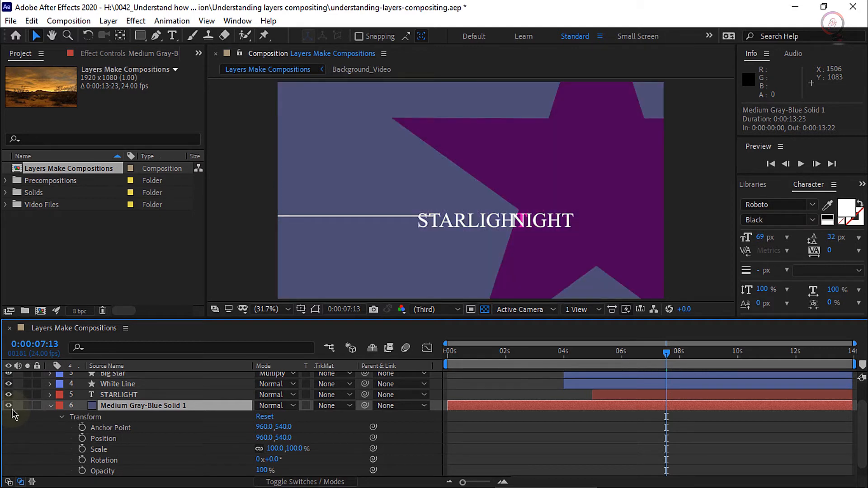
mouse_move(16, 414)
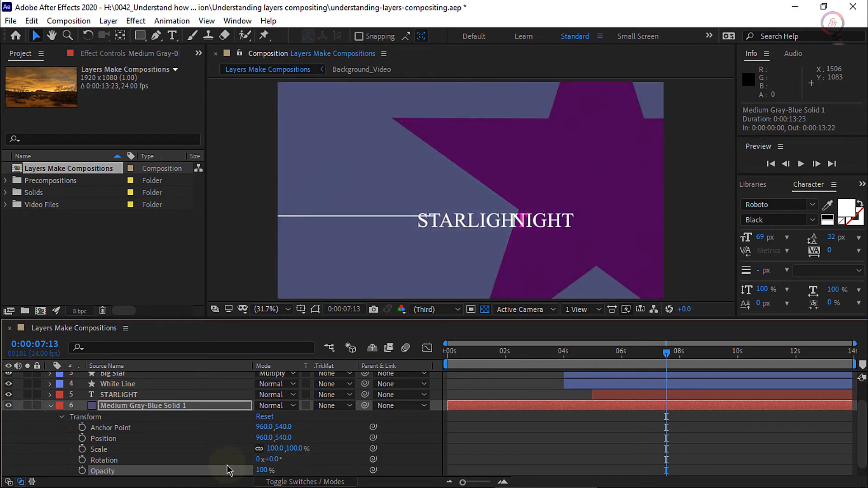
mouse_move(245, 479)
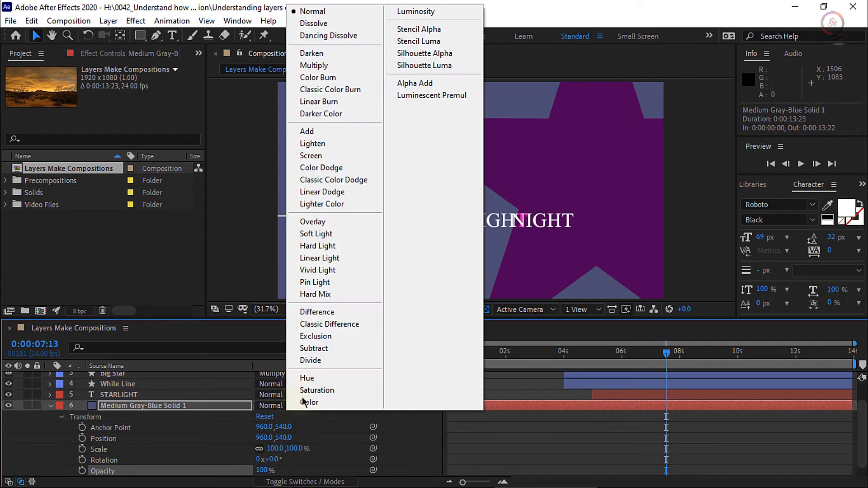
Set Medium Gray-Blue Solid 1's blend mode to Soft Light
click(316, 233)
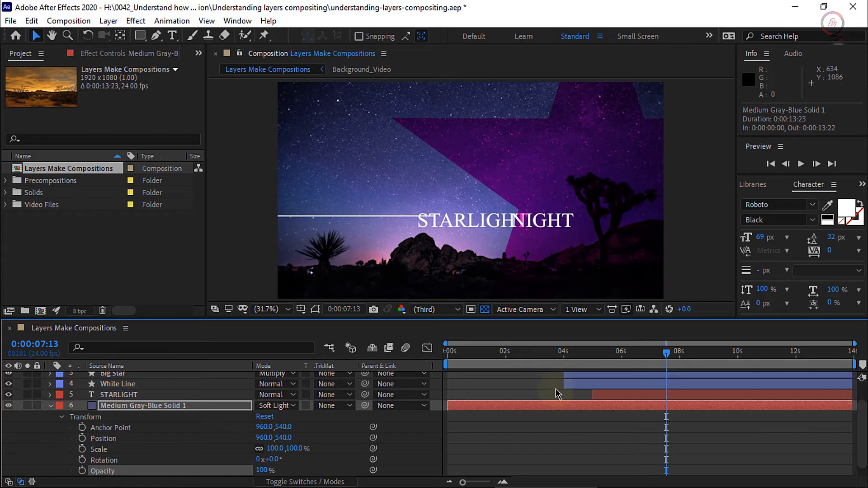
mouse_move(668, 359)
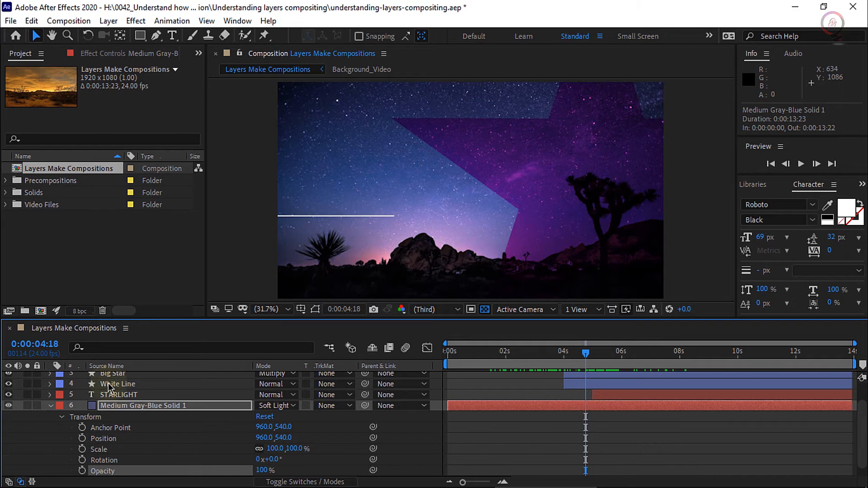
Trim the solid's in-point to 4s to match White Line, then preview after 4s
click(118, 384)
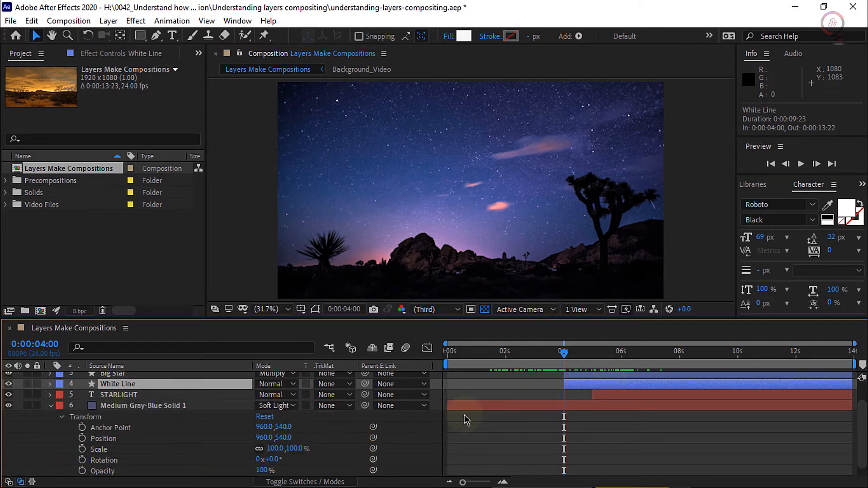
click(143, 405)
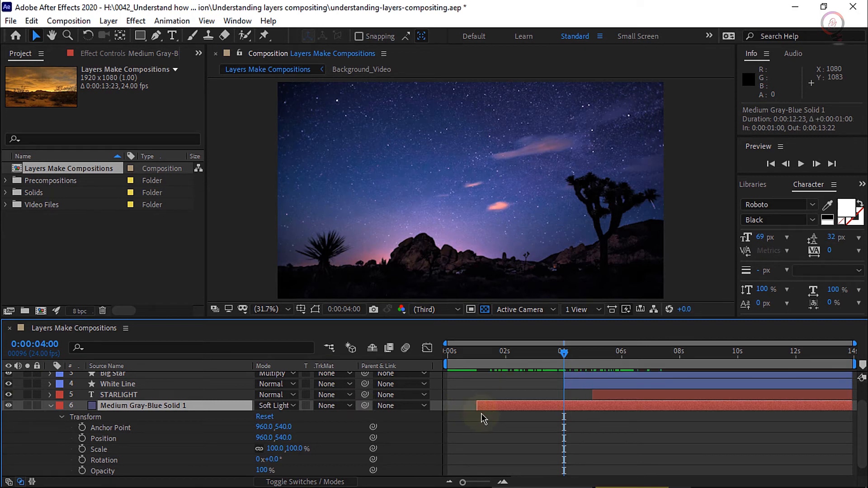
mouse_move(493, 409)
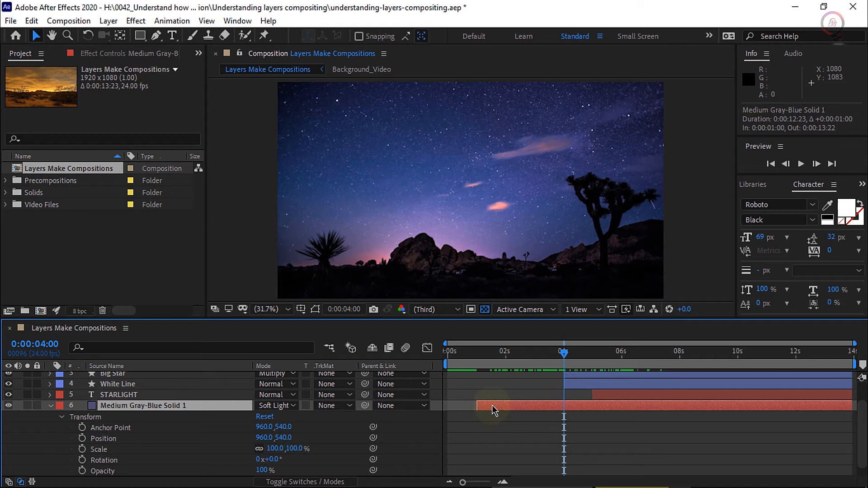
mouse_move(503, 409)
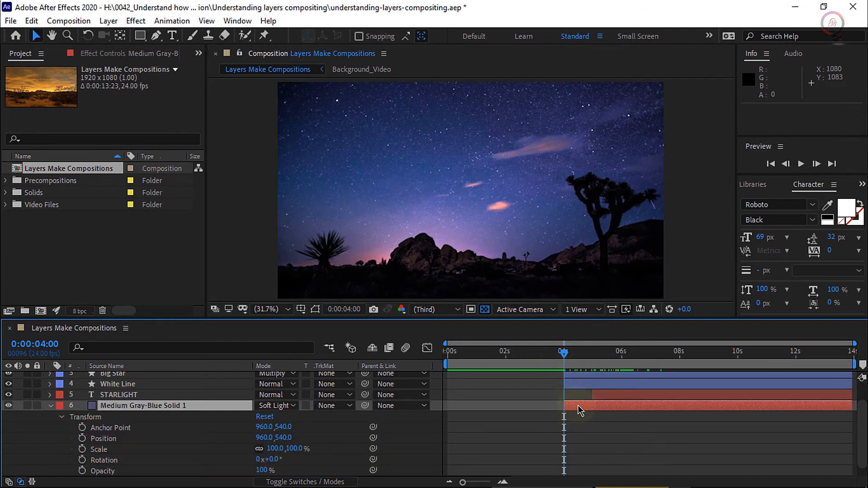
mouse_move(565, 357)
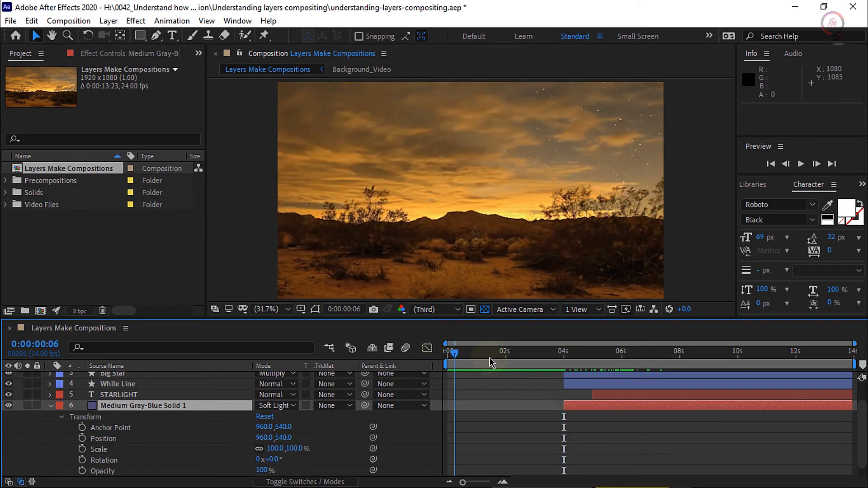
click(691, 351)
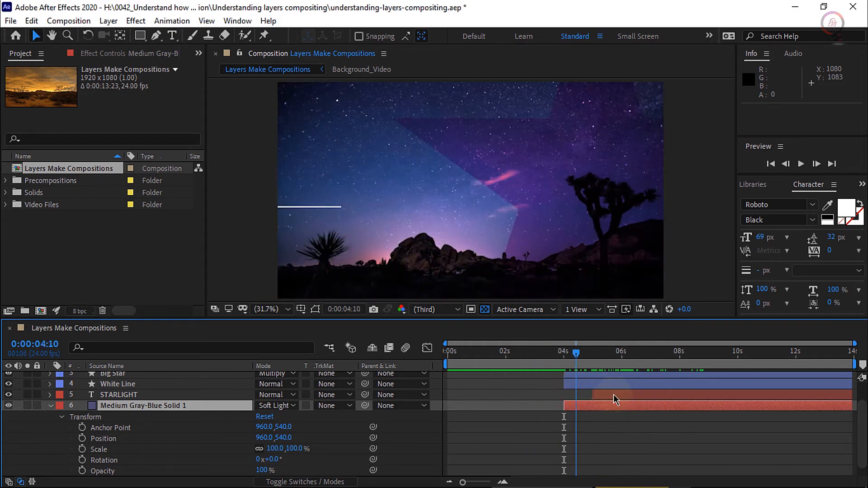
click(552, 351)
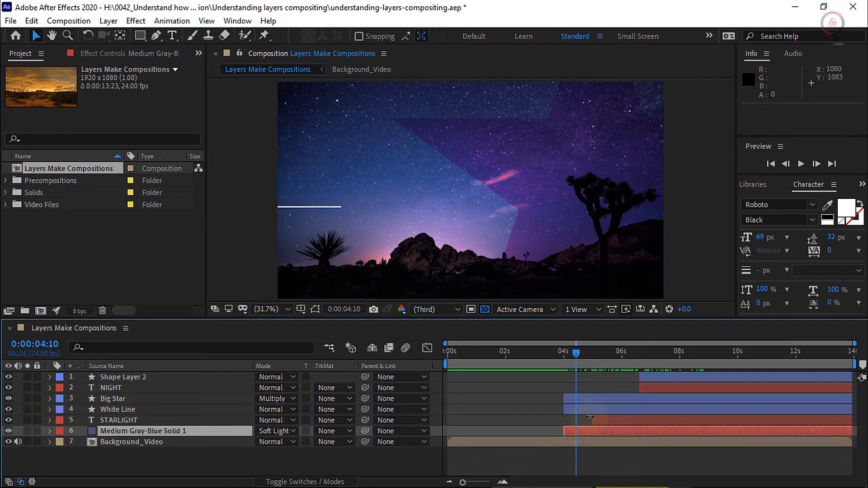
Scrub to about 10 seconds, collapse the solid's properties and select Shape Layer 2
click(525, 365)
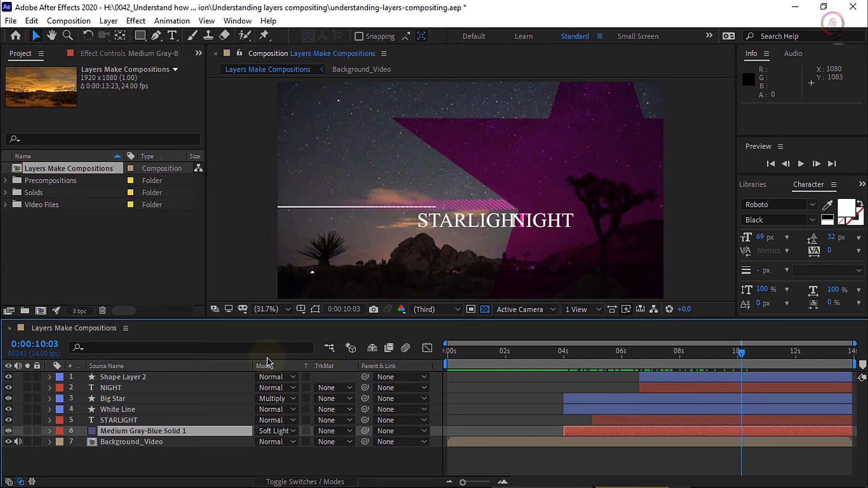
click(8, 377)
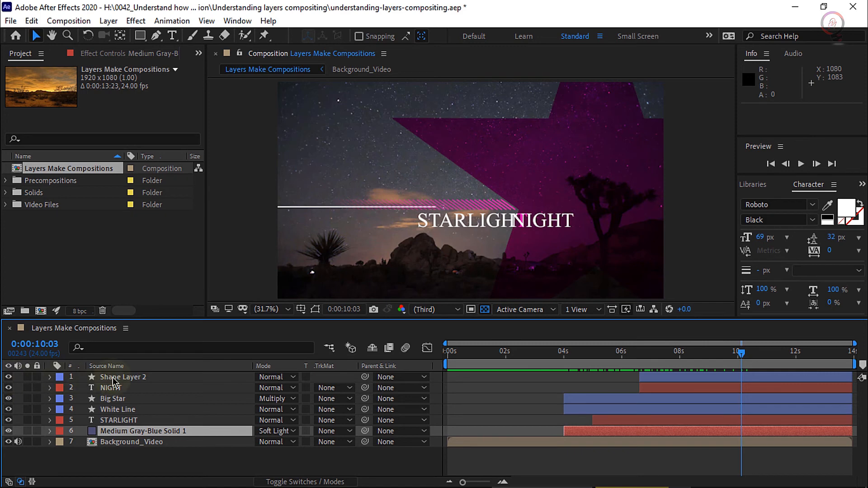
click(123, 377)
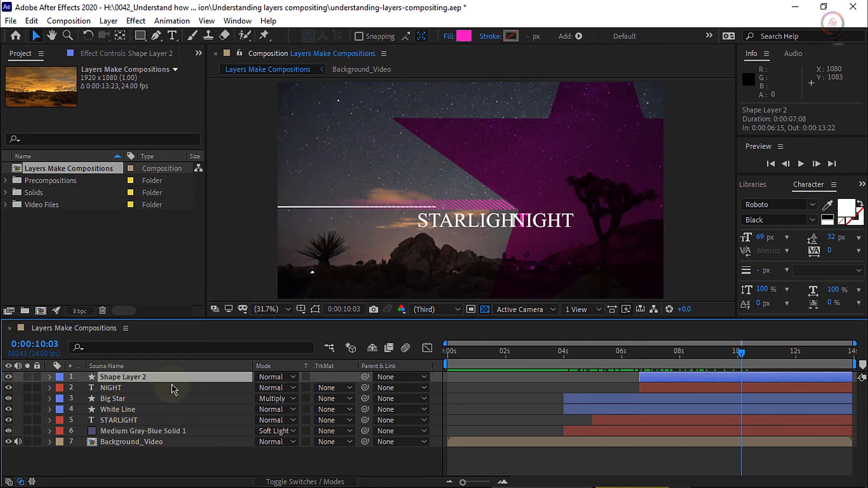
Double-click Shape Layer 2's name and rename it to Repeating Lines
double_click(123, 377)
text(Repeating Lines)
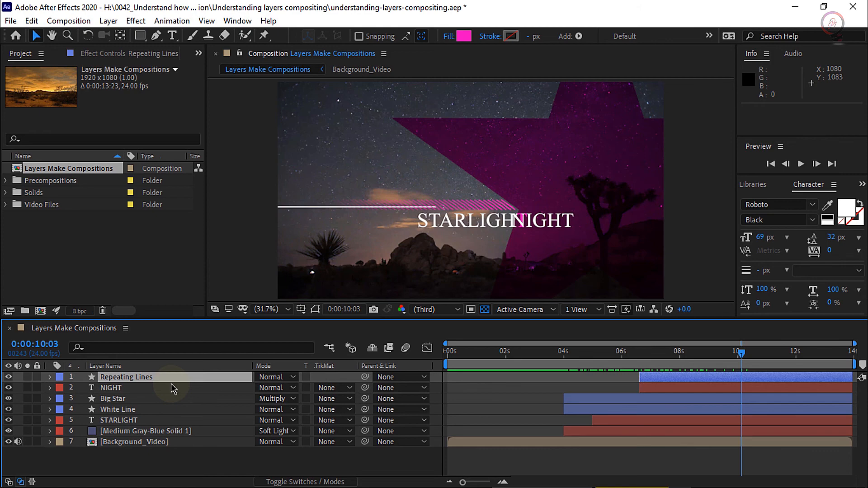
mouse_move(190, 382)
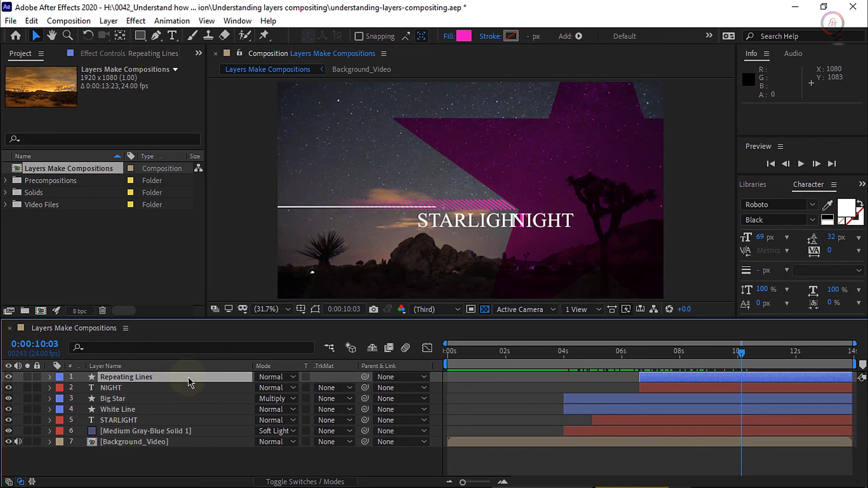